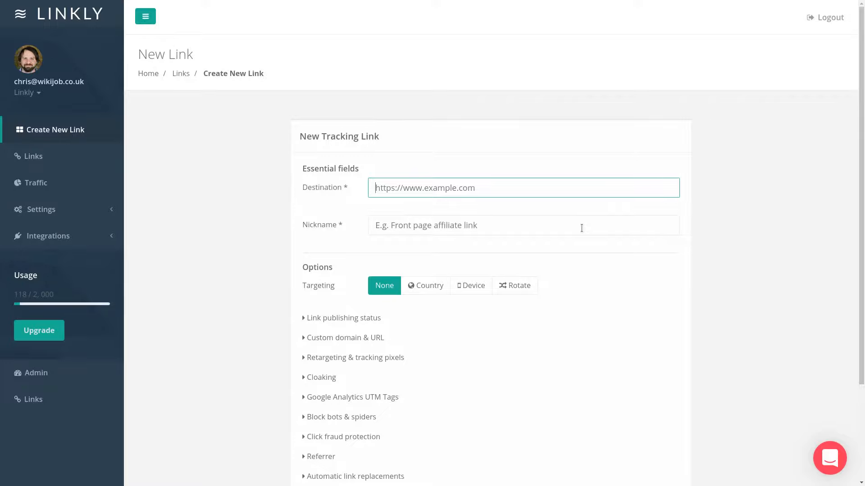
type("Apple")
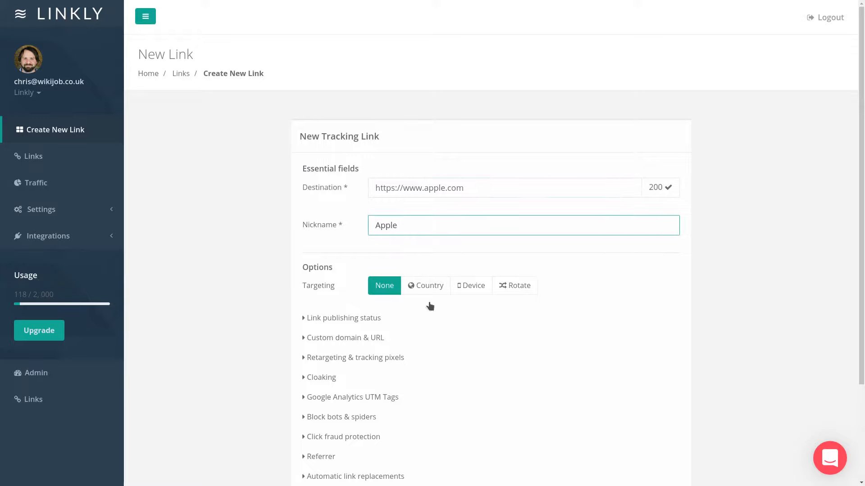
mouse_move(425, 353)
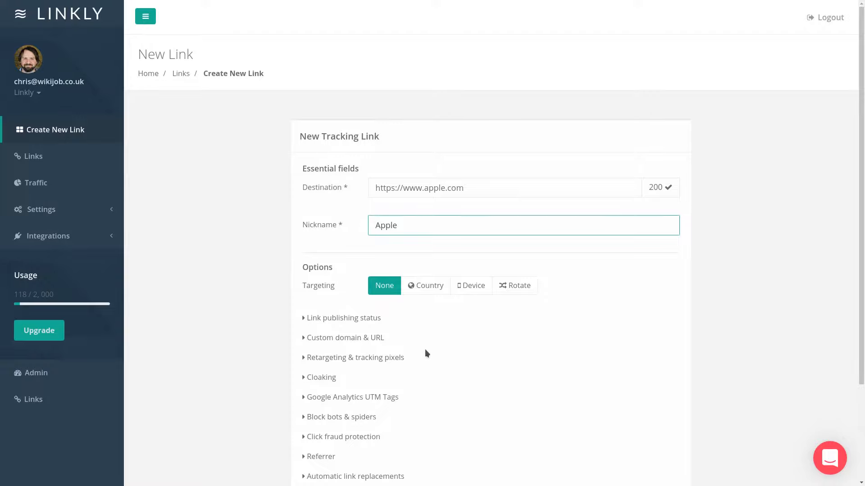
scroll("down", 3)
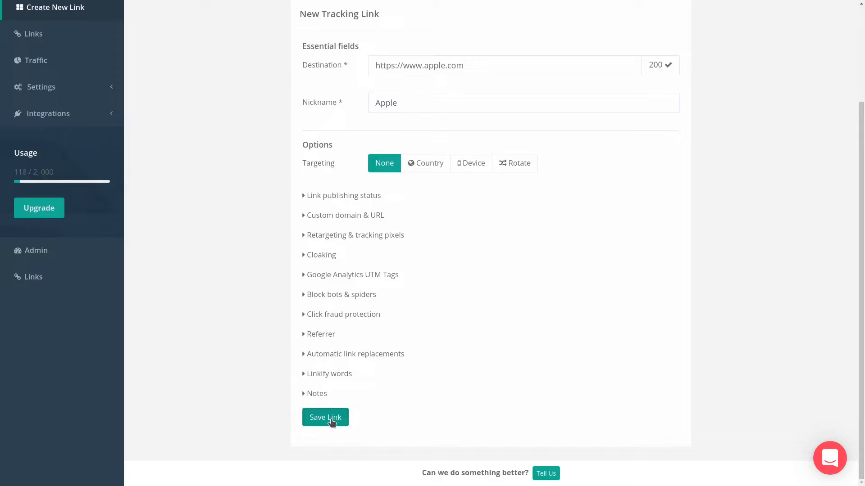
left_click(325, 417)
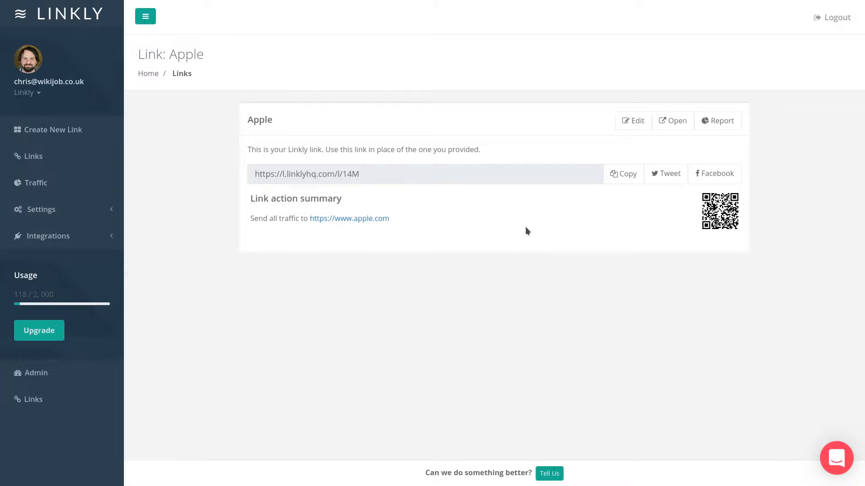
mouse_move(546, 276)
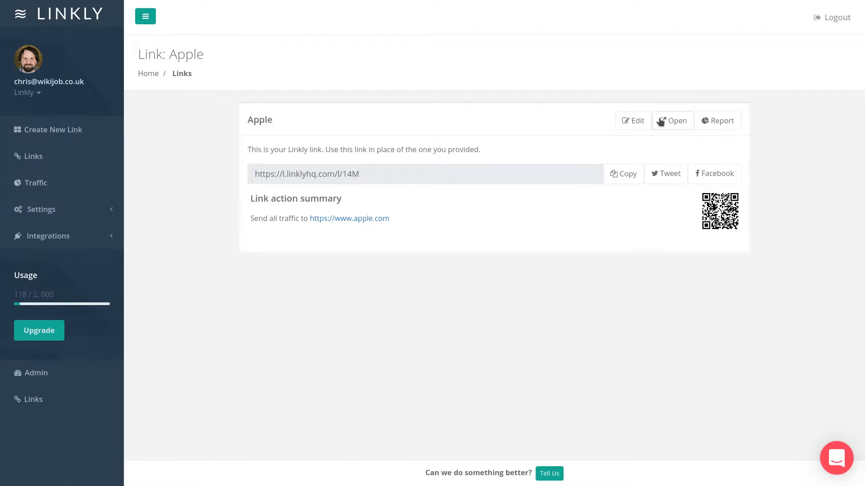
Test the Apple short link once, then view its traffic report showing one UK click.
left_click(672, 120)
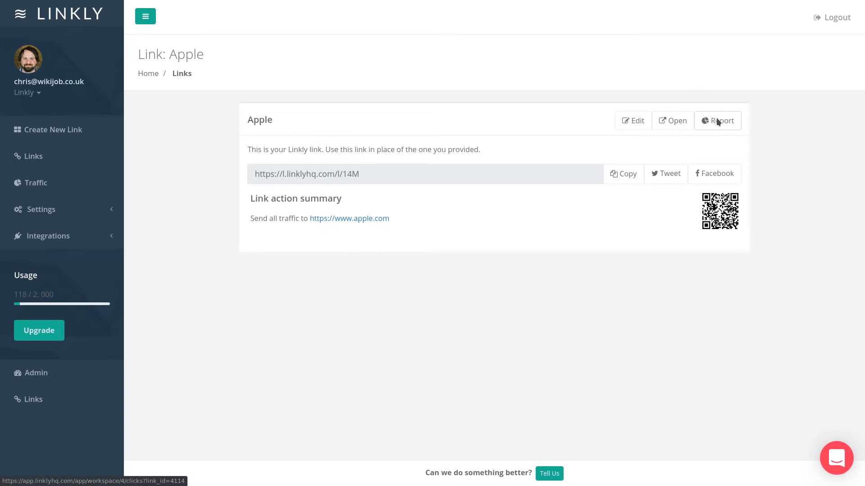
left_click(717, 121)
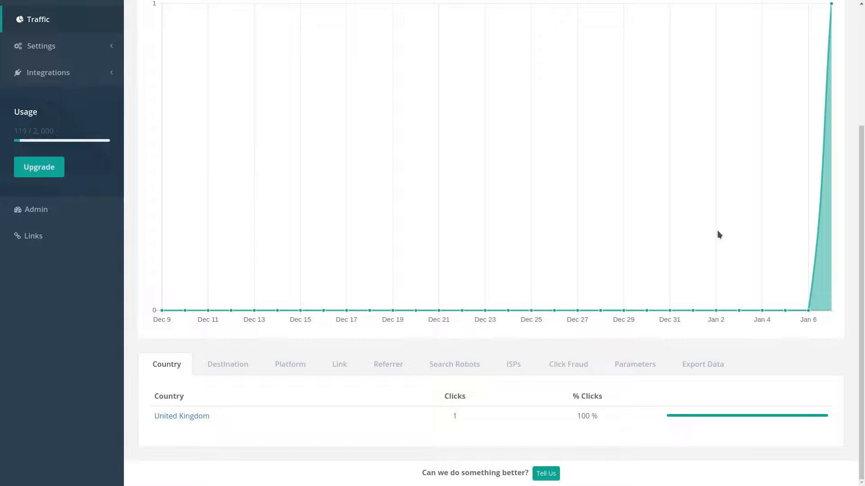